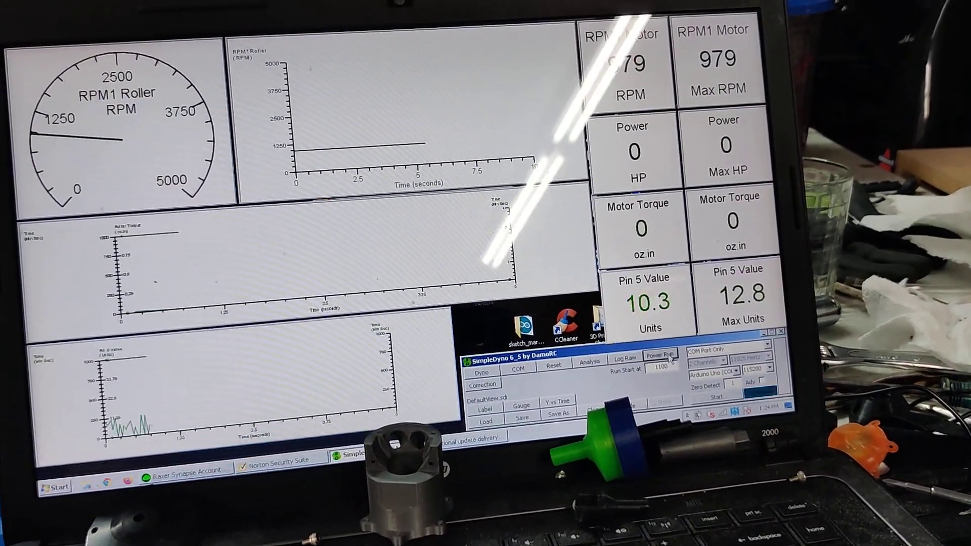
- Start a power run saving results to A6-25mm-CR-TE-2.sdp, replacing the existing file
{"action": "left_click", "coordinate": [557, 409]}
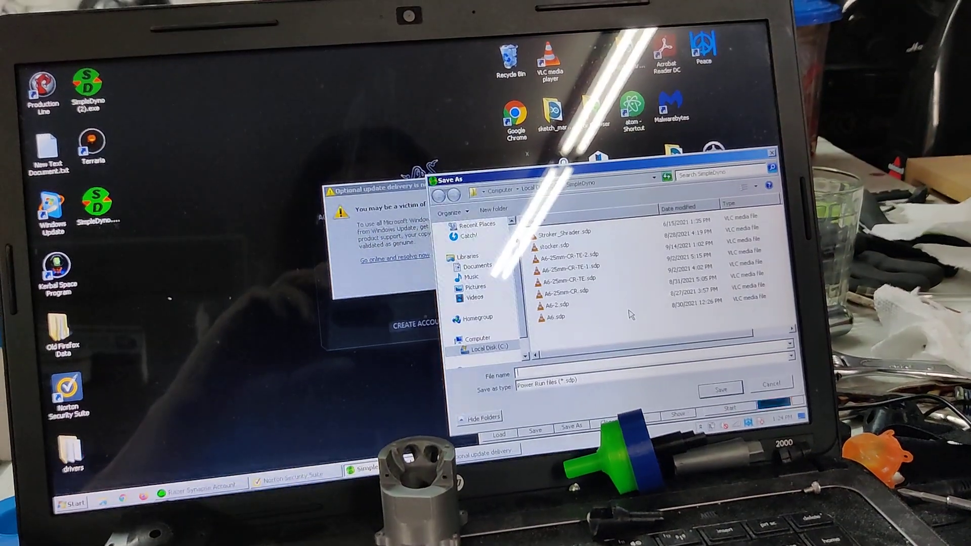
{"action": "left_click", "coordinate": [563, 254]}
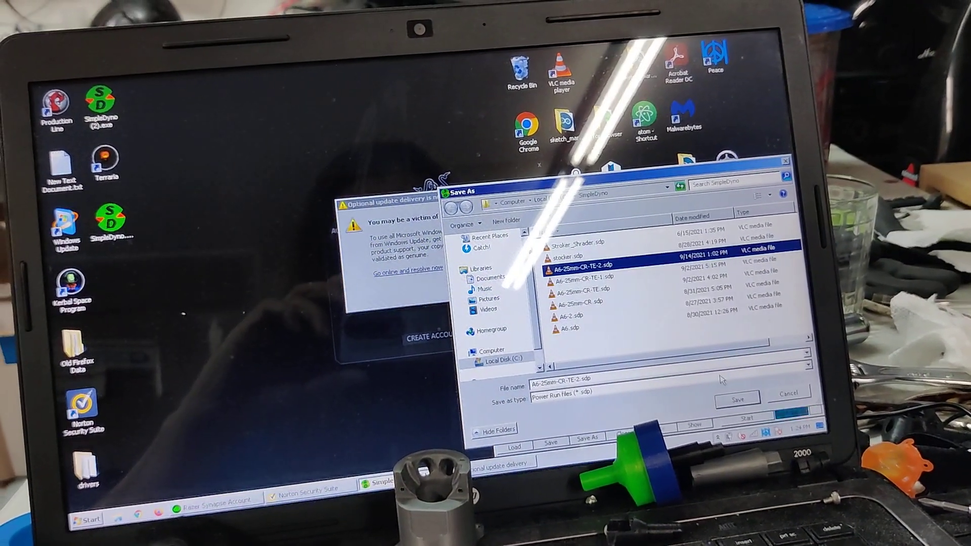
{"action": "left_click", "coordinate": [735, 397]}
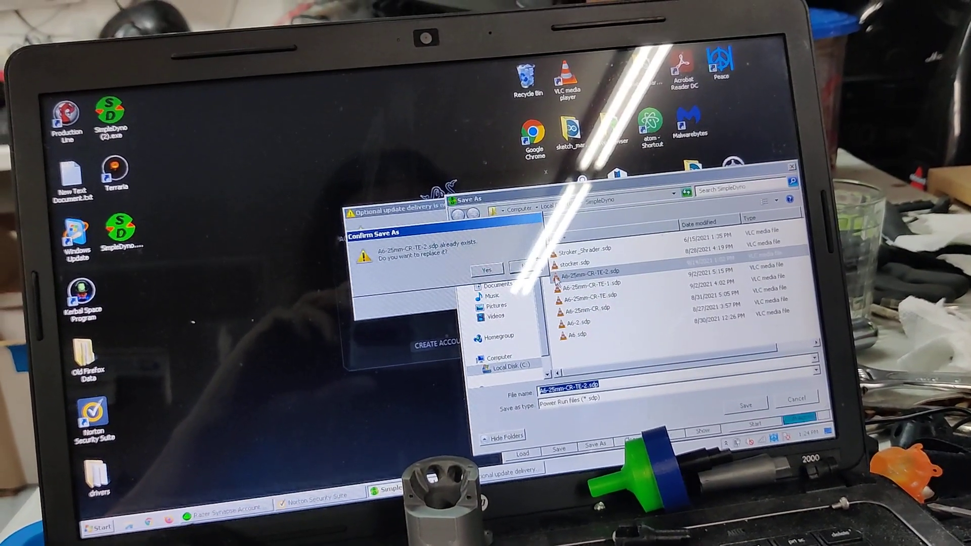
{"action": "left_click", "coordinate": [486, 269]}
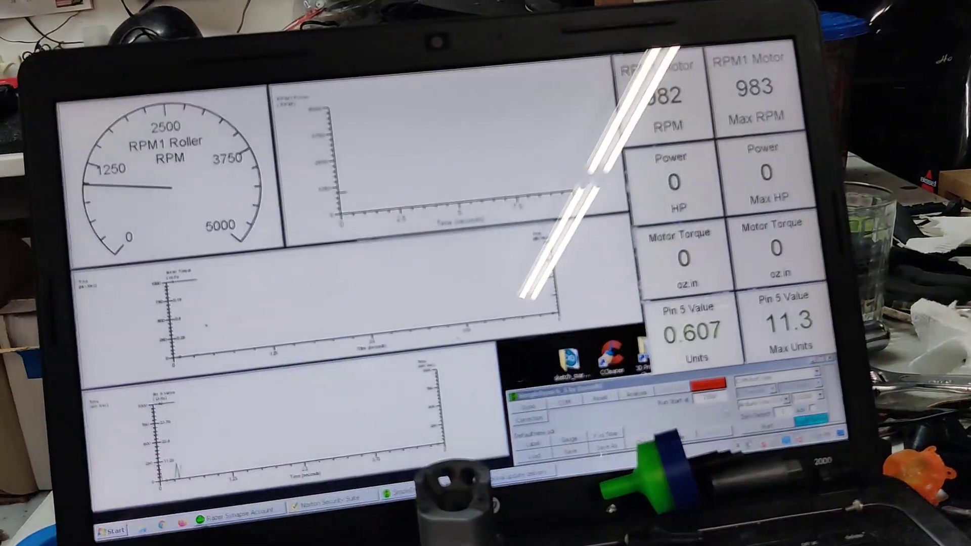